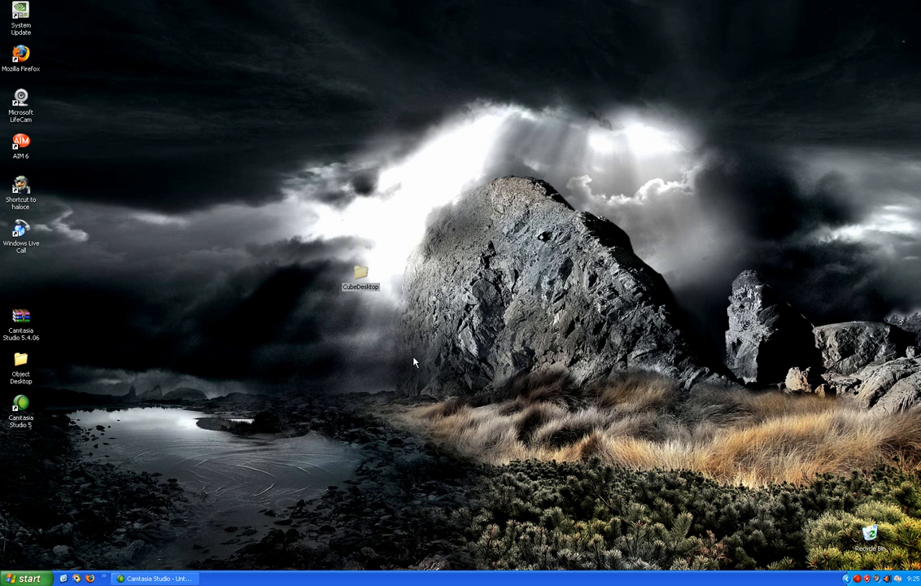
# - Launch CubeDesktop.exe from the CubeDesktop folder, allowing the unverified publisher to run
pyautogui.doubleClick(361, 273)
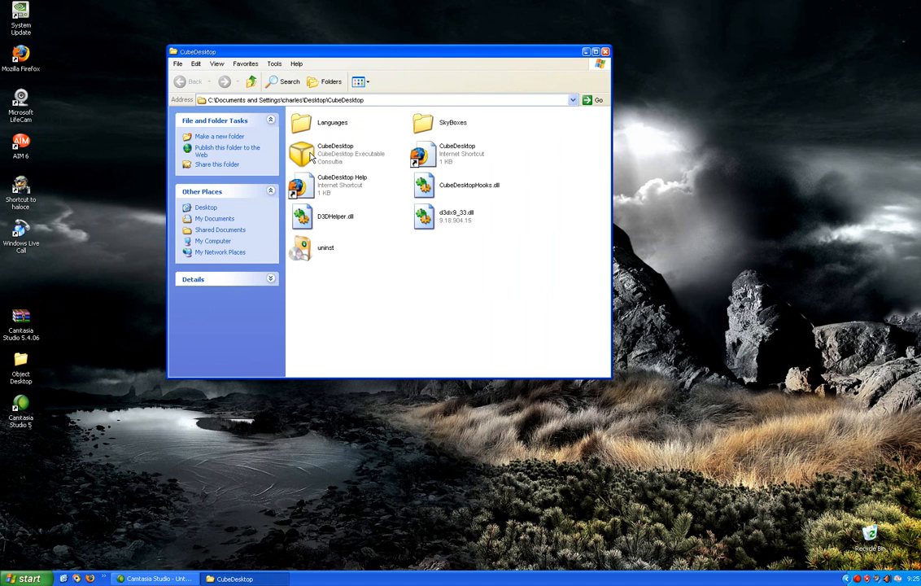
pyautogui.doubleClick(301, 155)
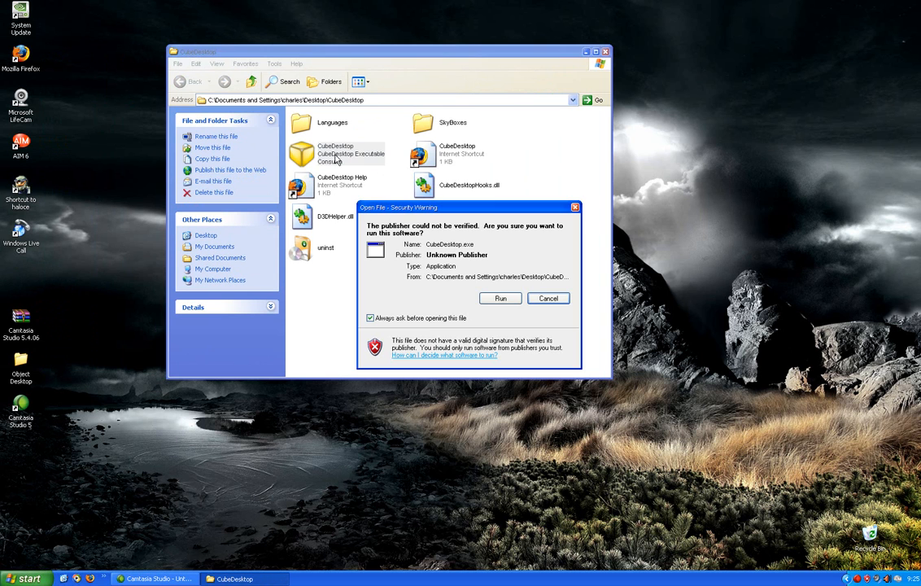
pyautogui.click(549, 297)
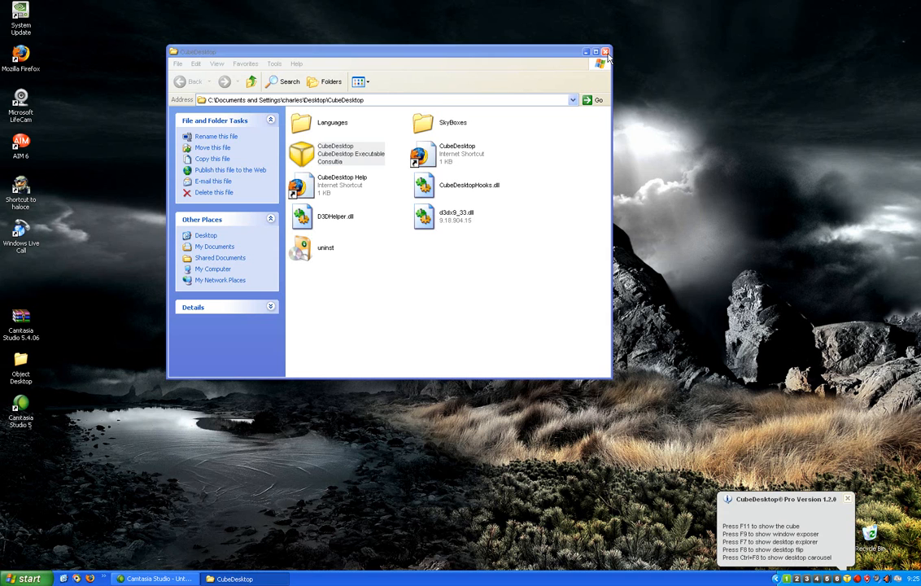
# - Close the folder window and bring up Firefox's Address Not Found page
pyautogui.click(605, 51)
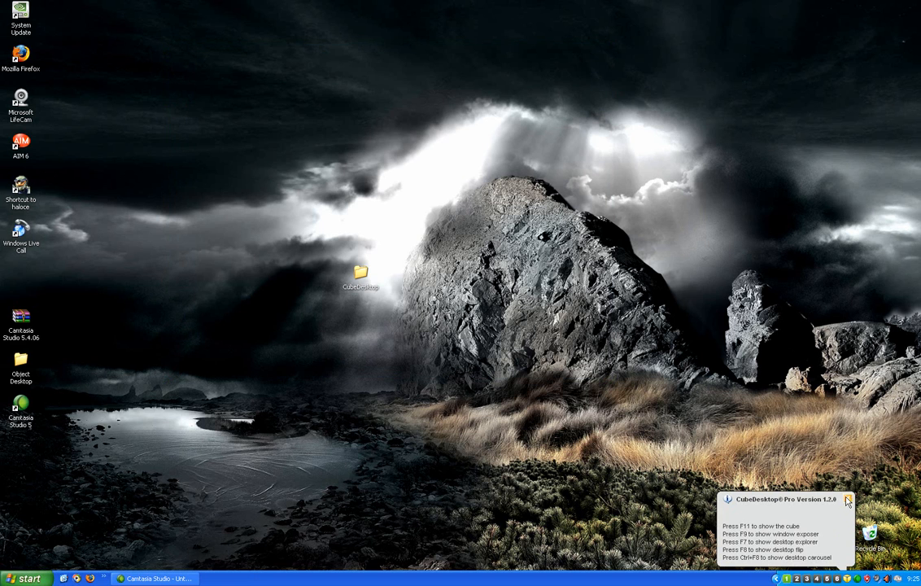
pyautogui.click(846, 499)
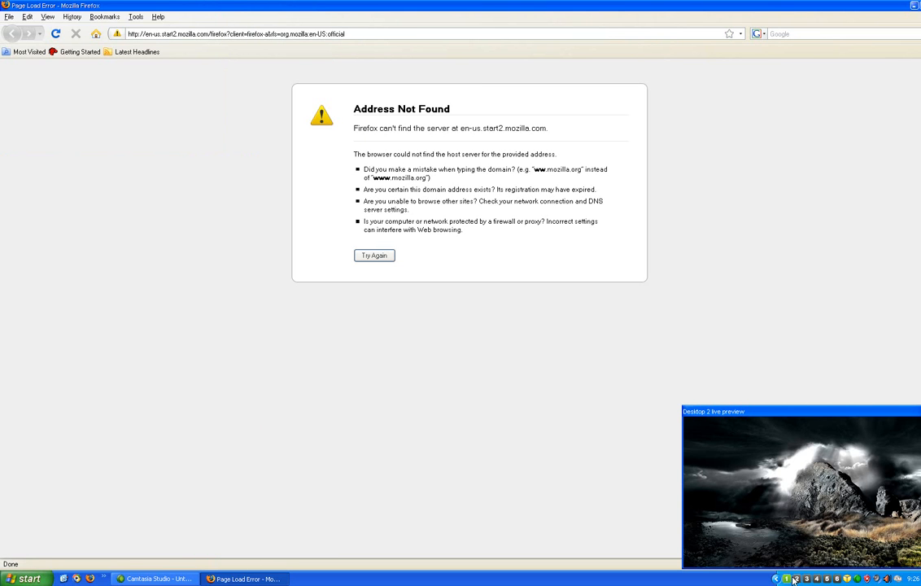
# - Show the 3D desktop cube and rotate to desktop 4, then settle on desktop 3
pyautogui.click(794, 580)
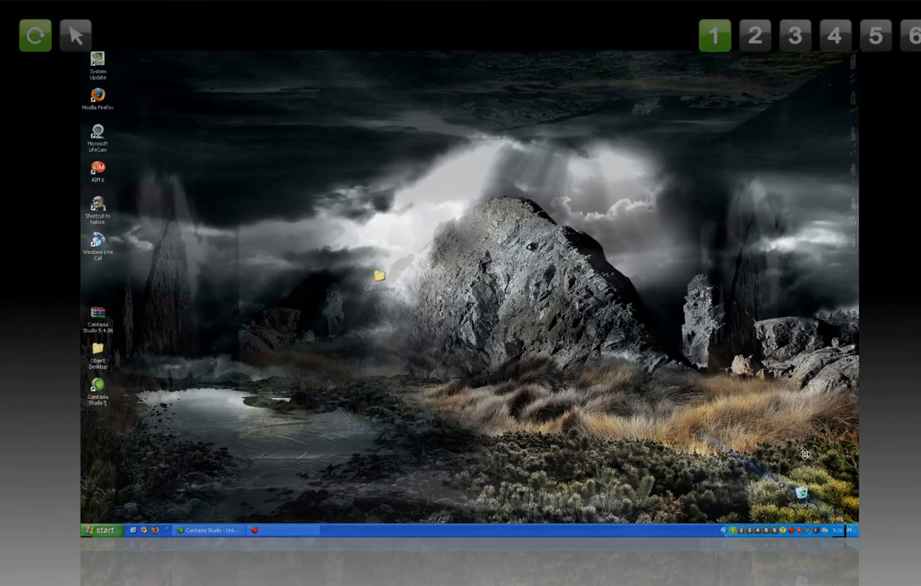
pyautogui.click(913, 36)
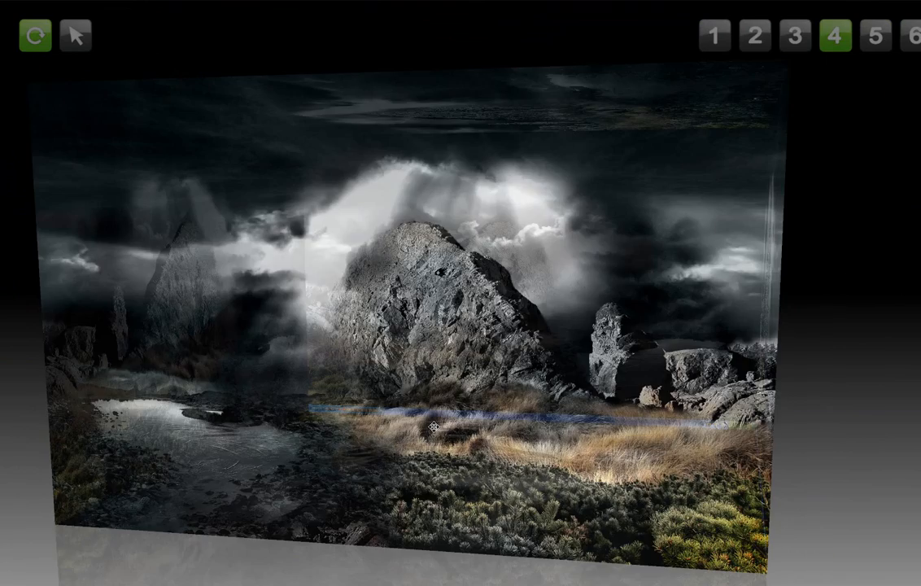
pyautogui.click(794, 35)
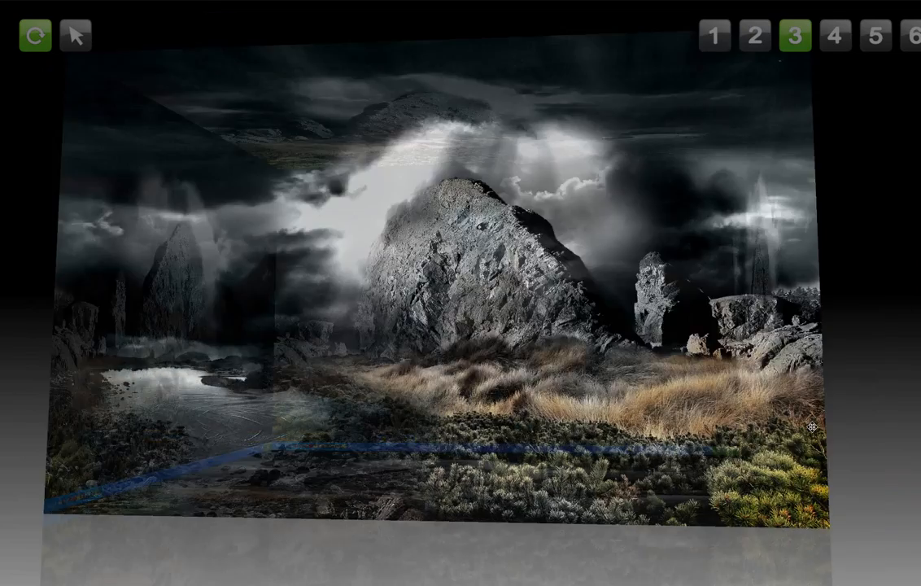
pyautogui.click(833, 36)
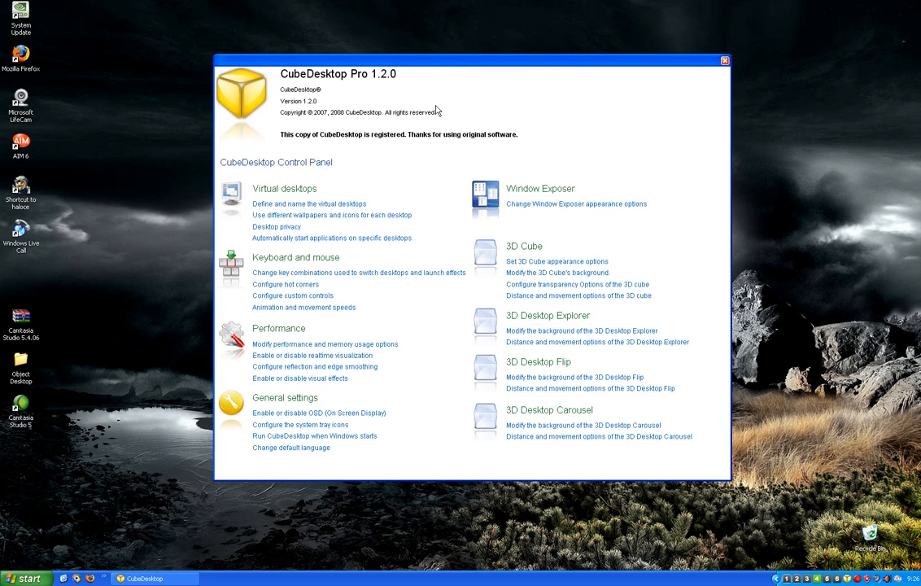
pyautogui.moveTo(324, 220)
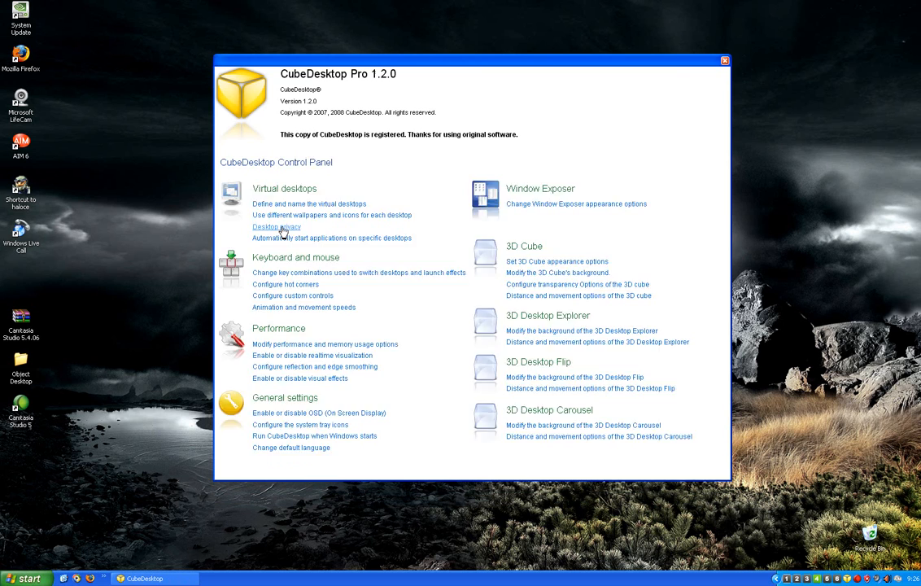
# - View Desktop 2's privacy level choices on the Desktop privacy page, then close the control panel unchanged
pyautogui.click(277, 226)
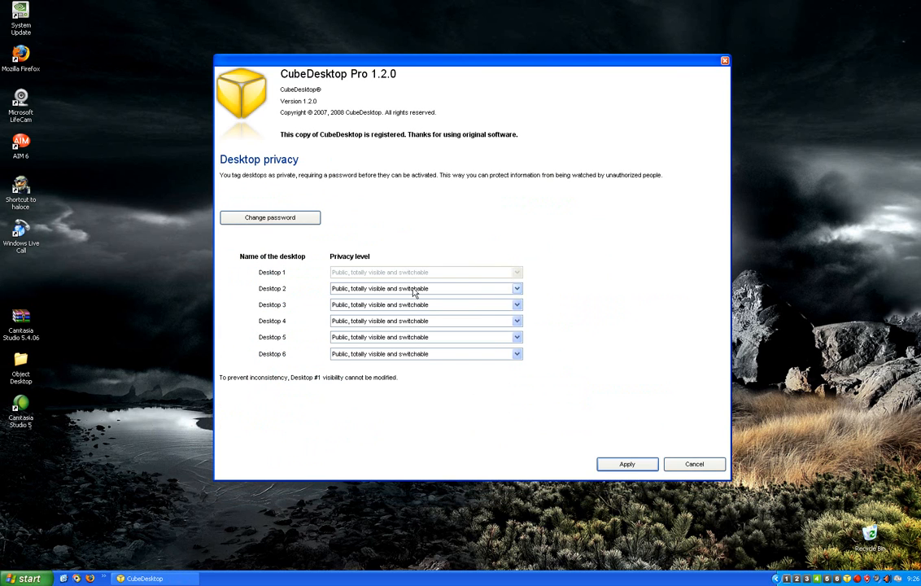
pyautogui.click(518, 288)
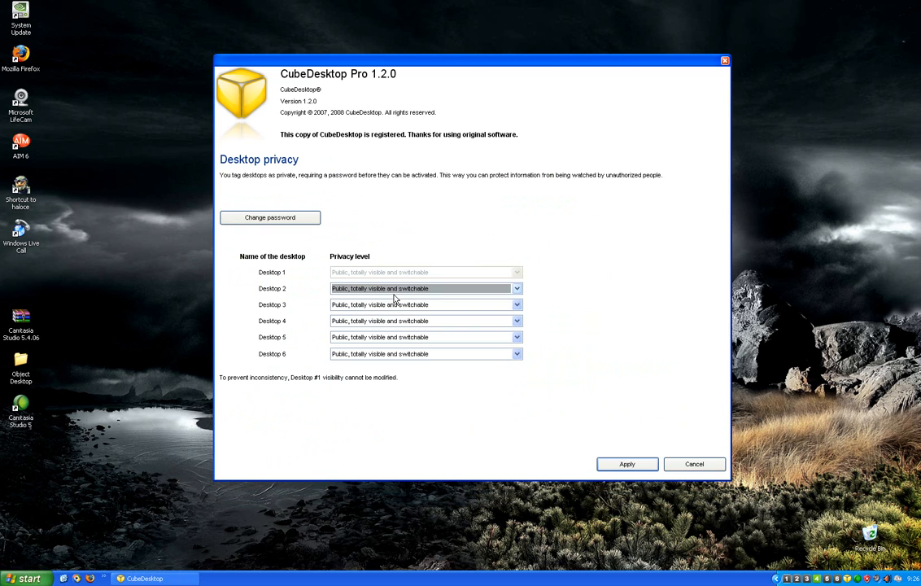
pyautogui.moveTo(387, 273)
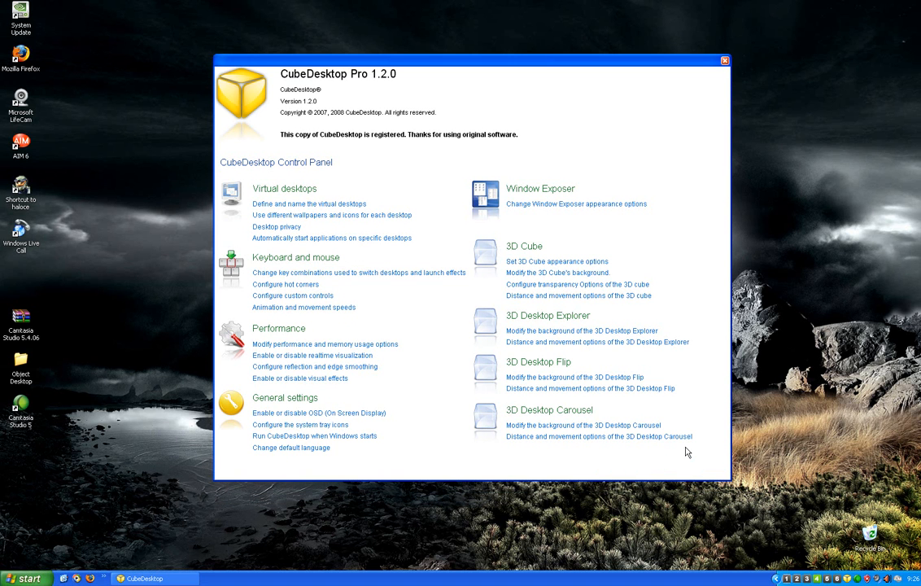
pyautogui.moveTo(722, 62)
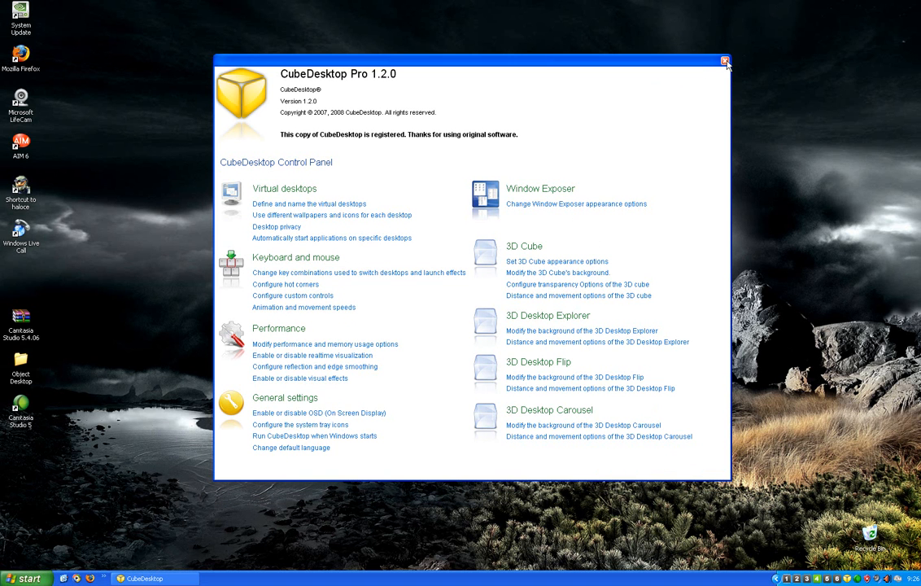
pyautogui.click(724, 62)
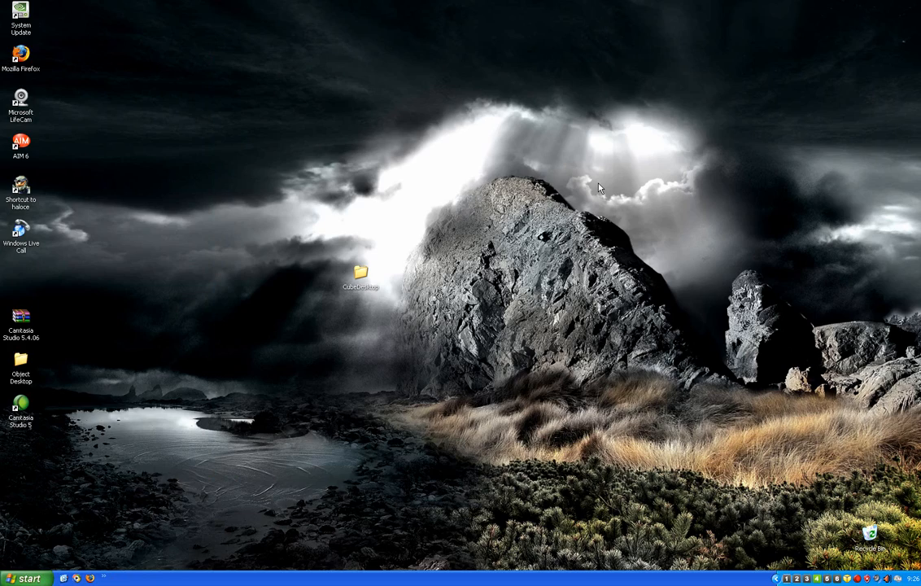